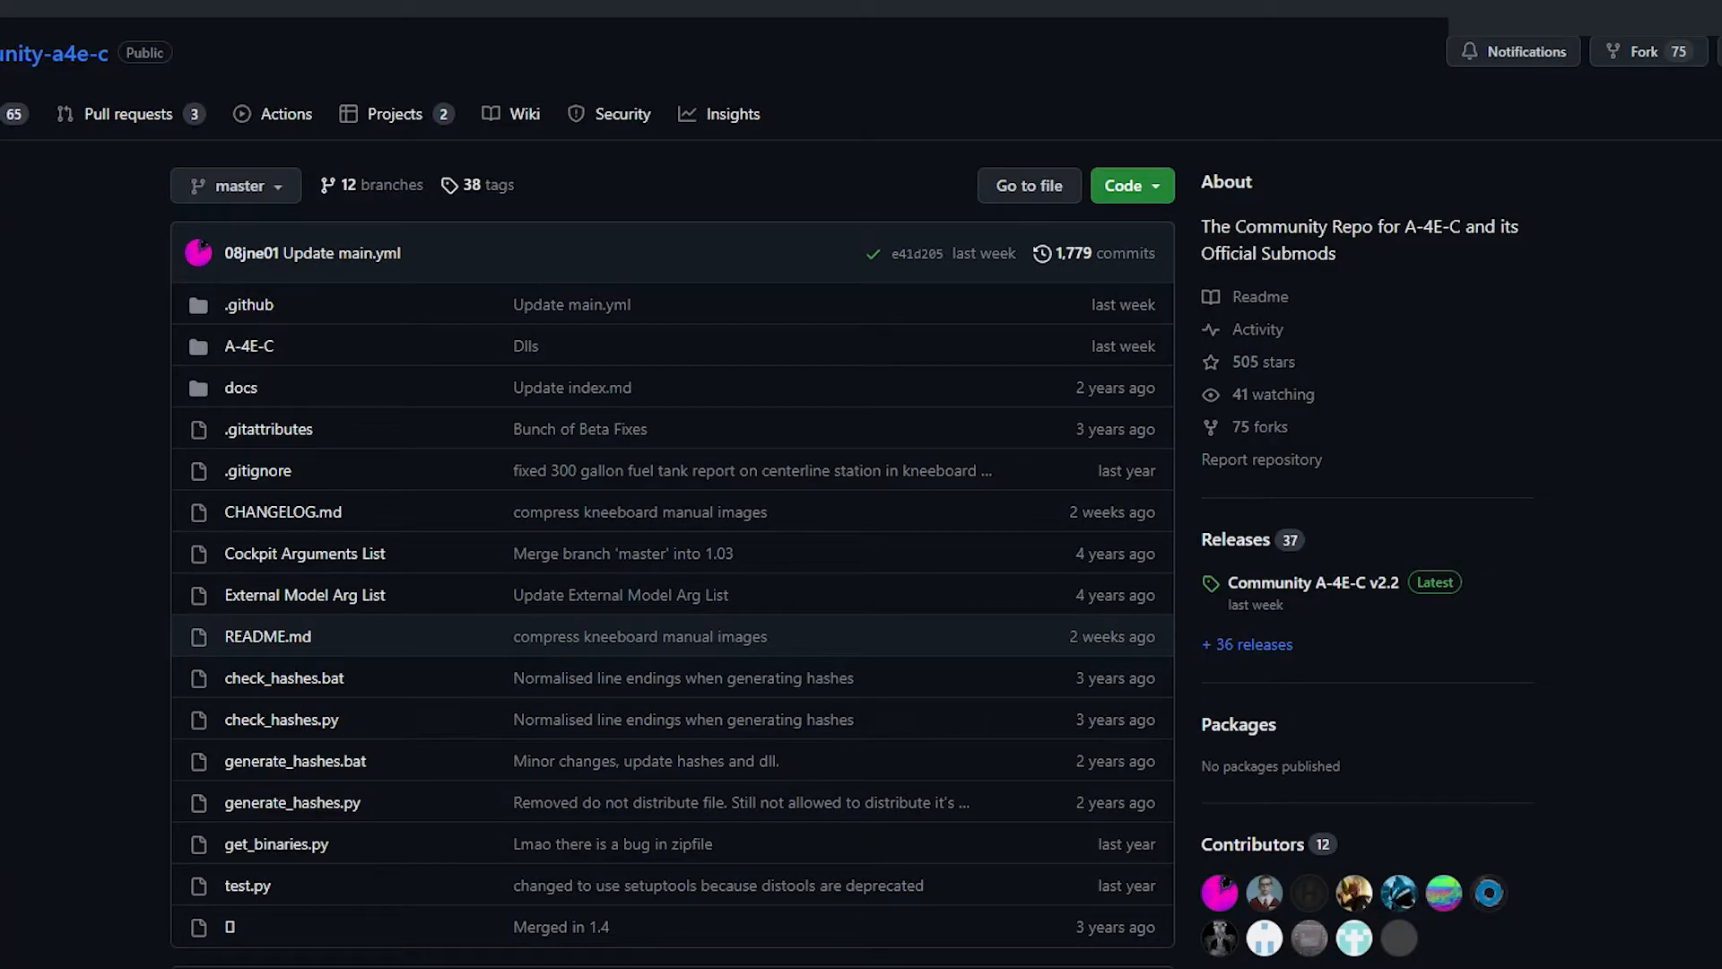
pyautogui.moveTo(1234, 539)
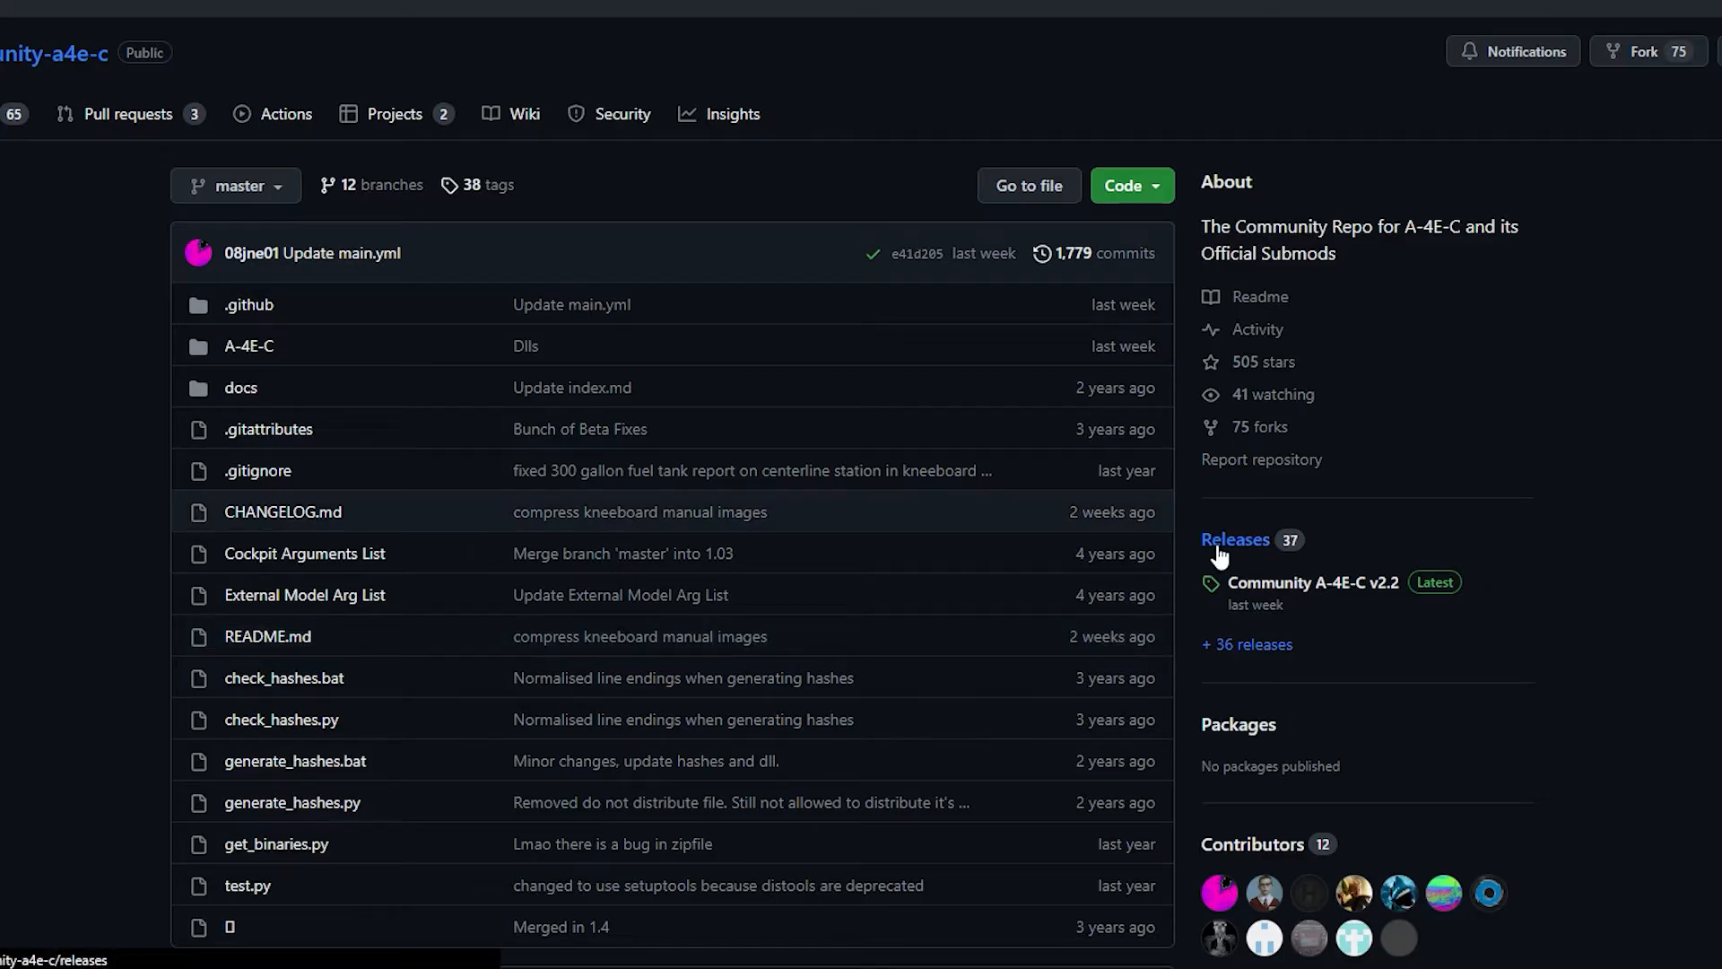
# Step: Review the v2.2 release notes, the 995 MB Community_A-4E-C_v2.2.zip asset, and older releases
pyautogui.click(1234, 539)
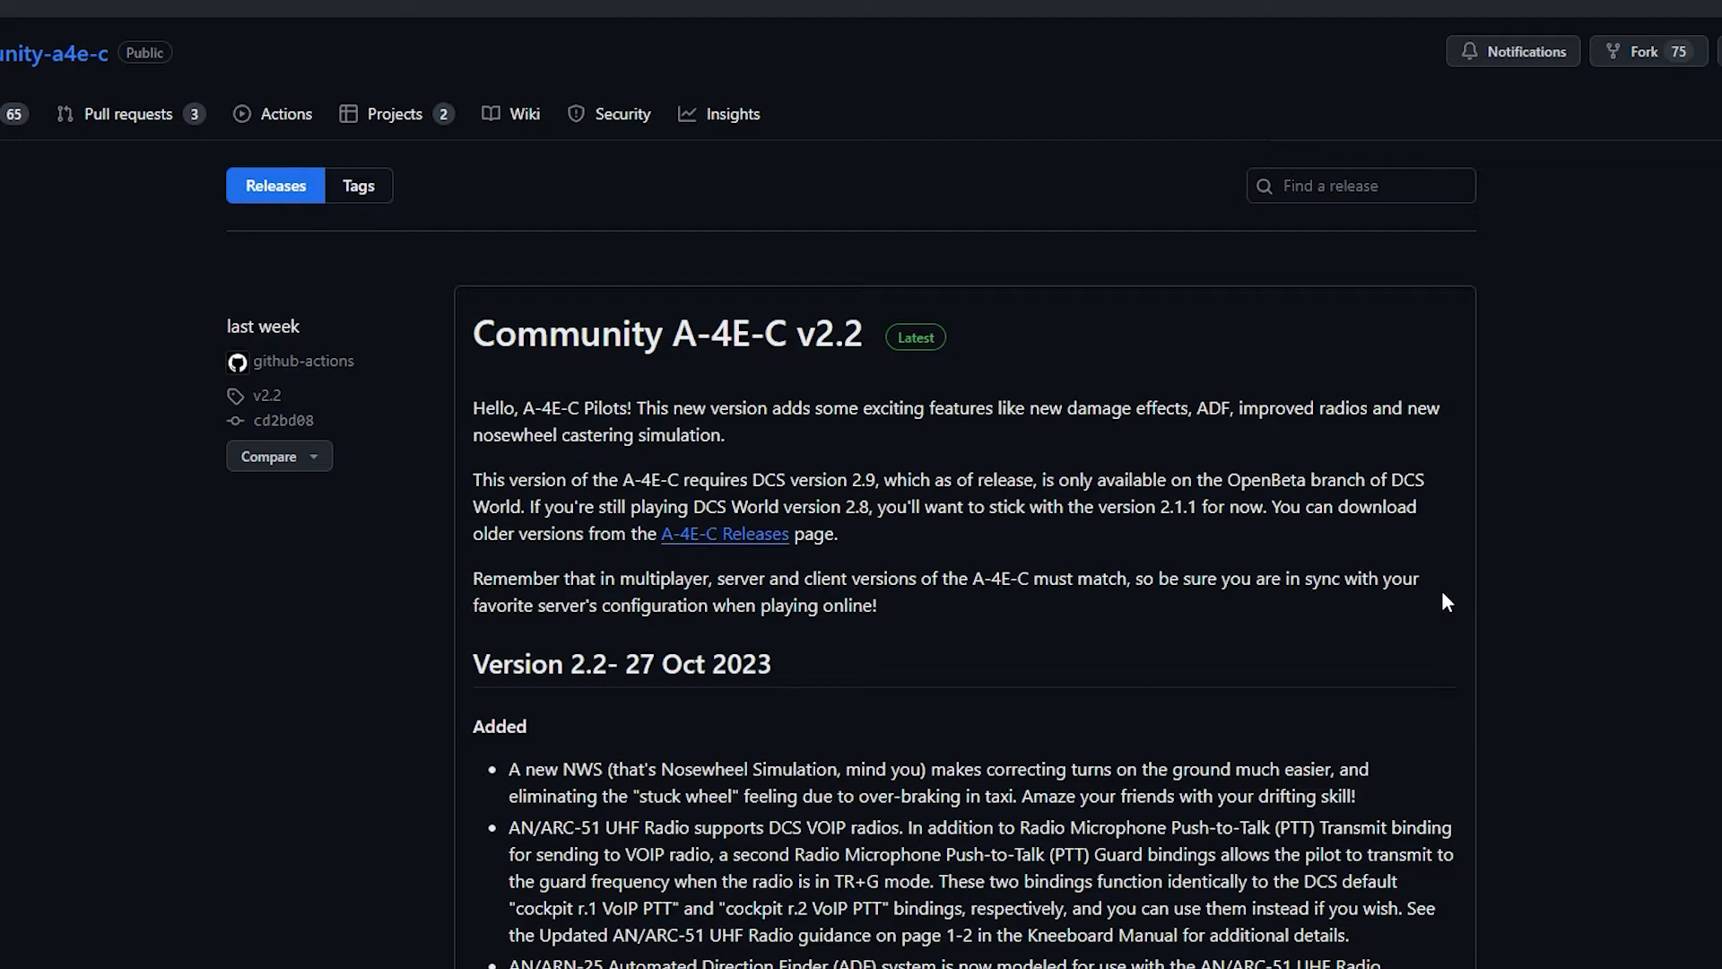
pyautogui.scroll(-3)
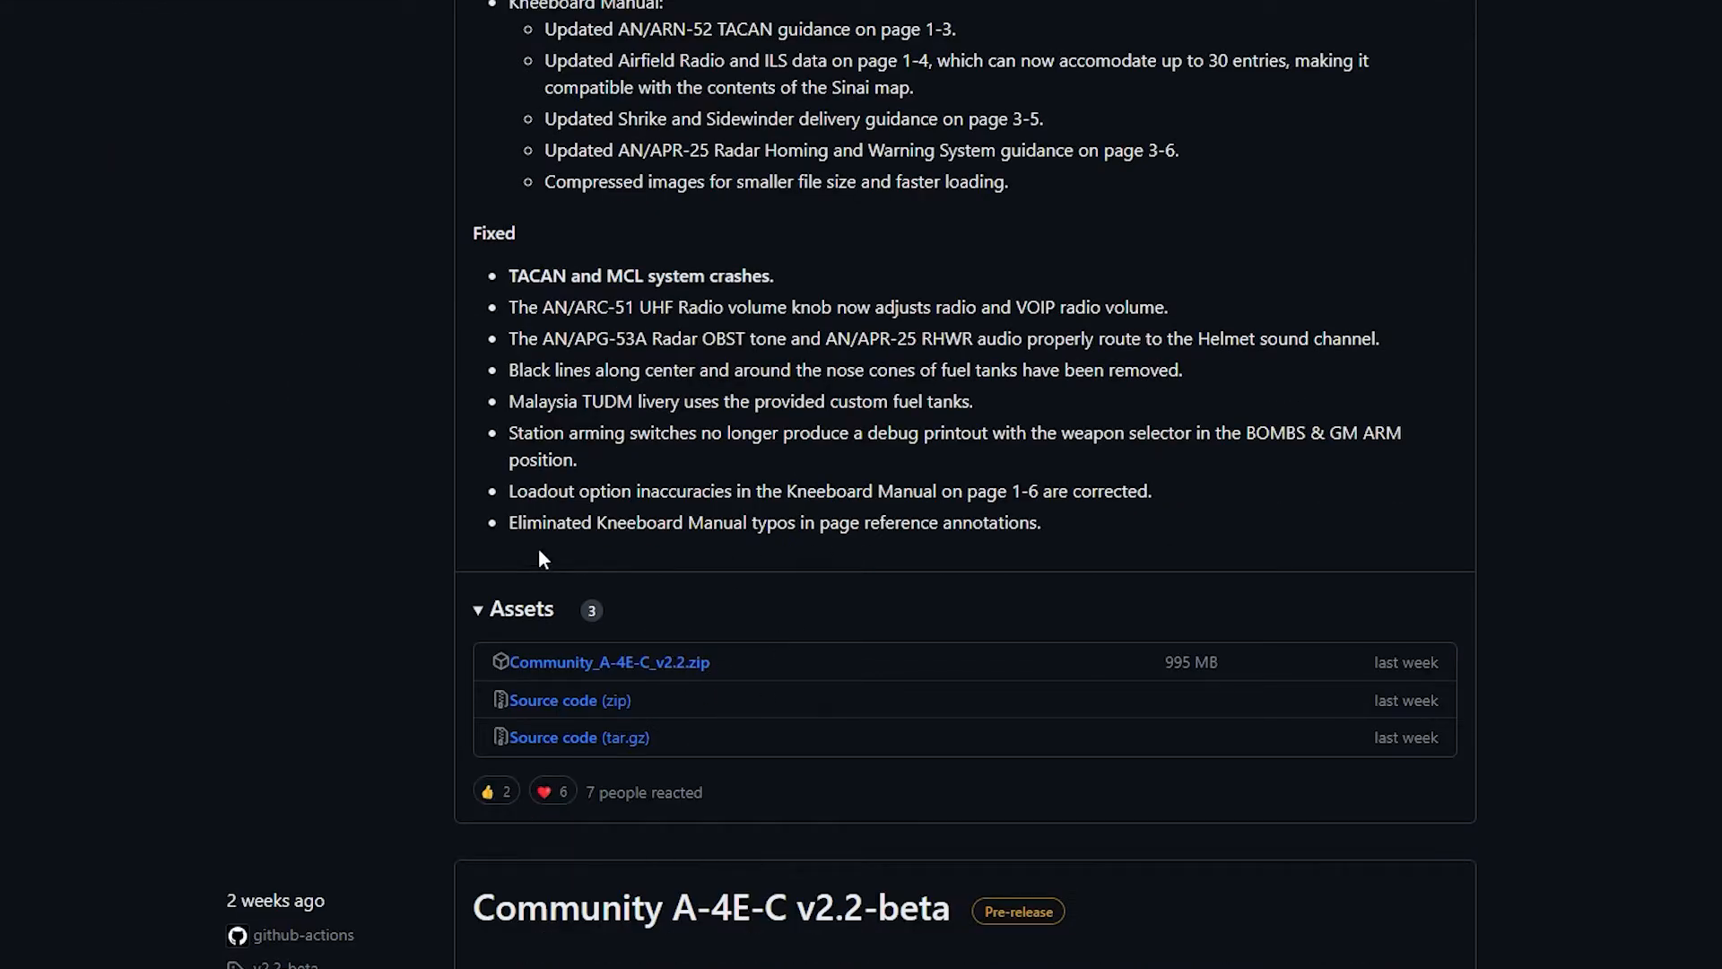
pyautogui.moveTo(799, 673)
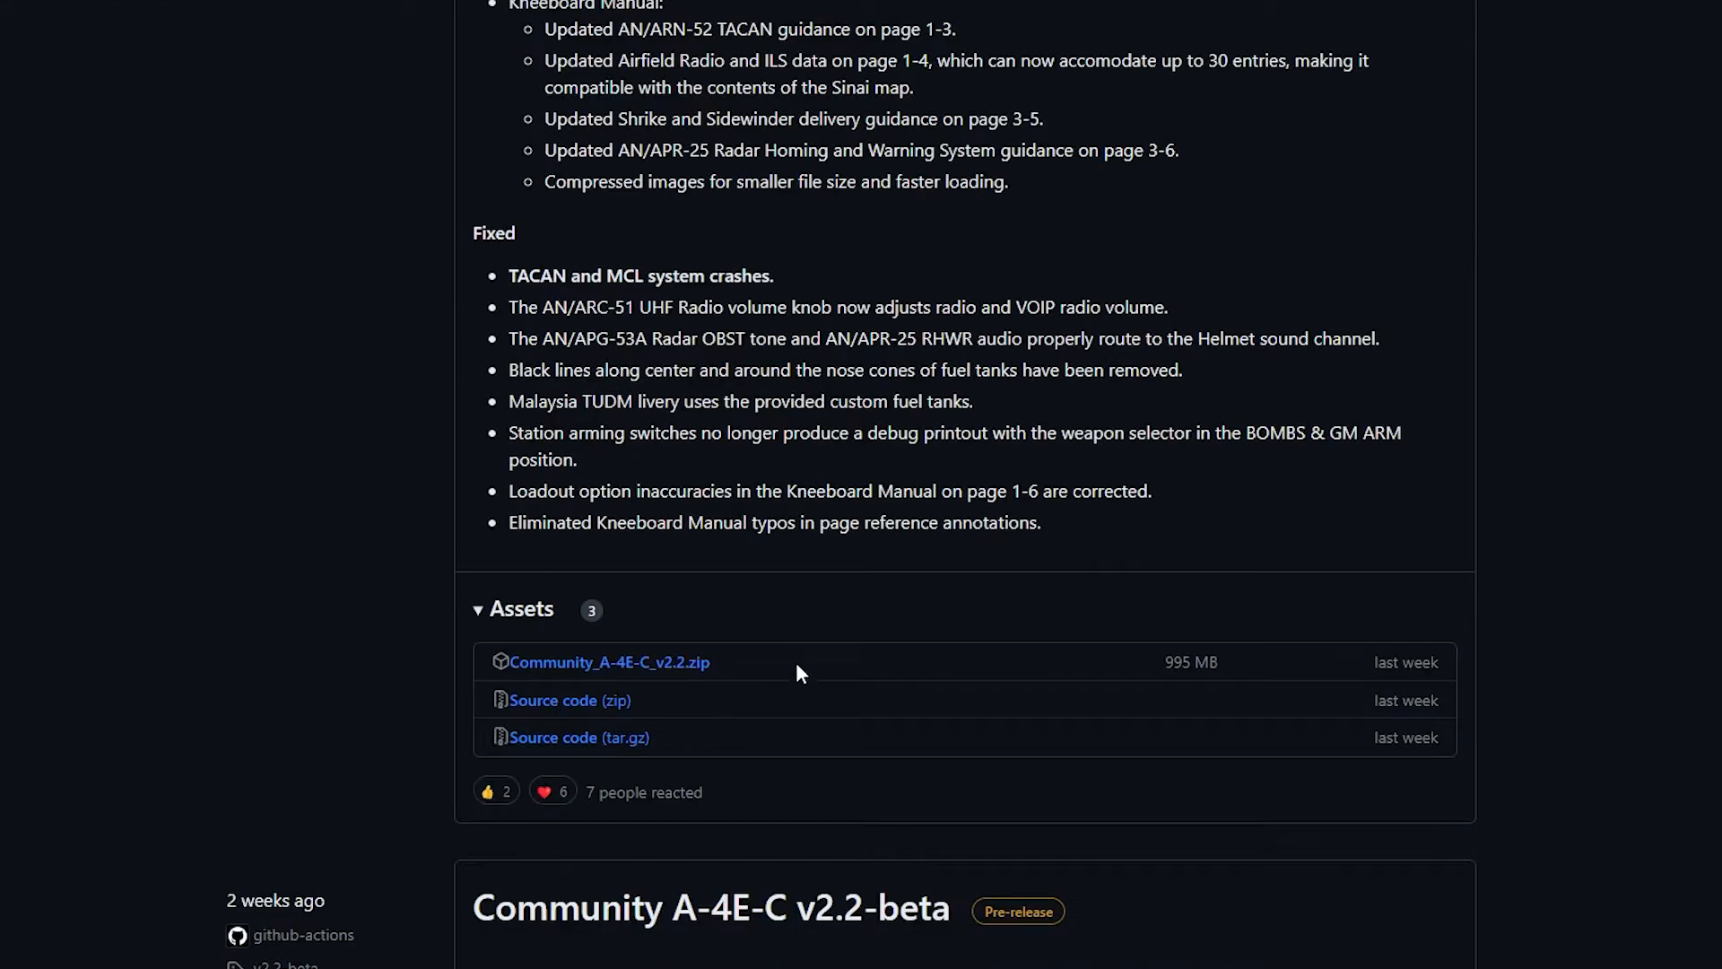
pyautogui.scroll(3)
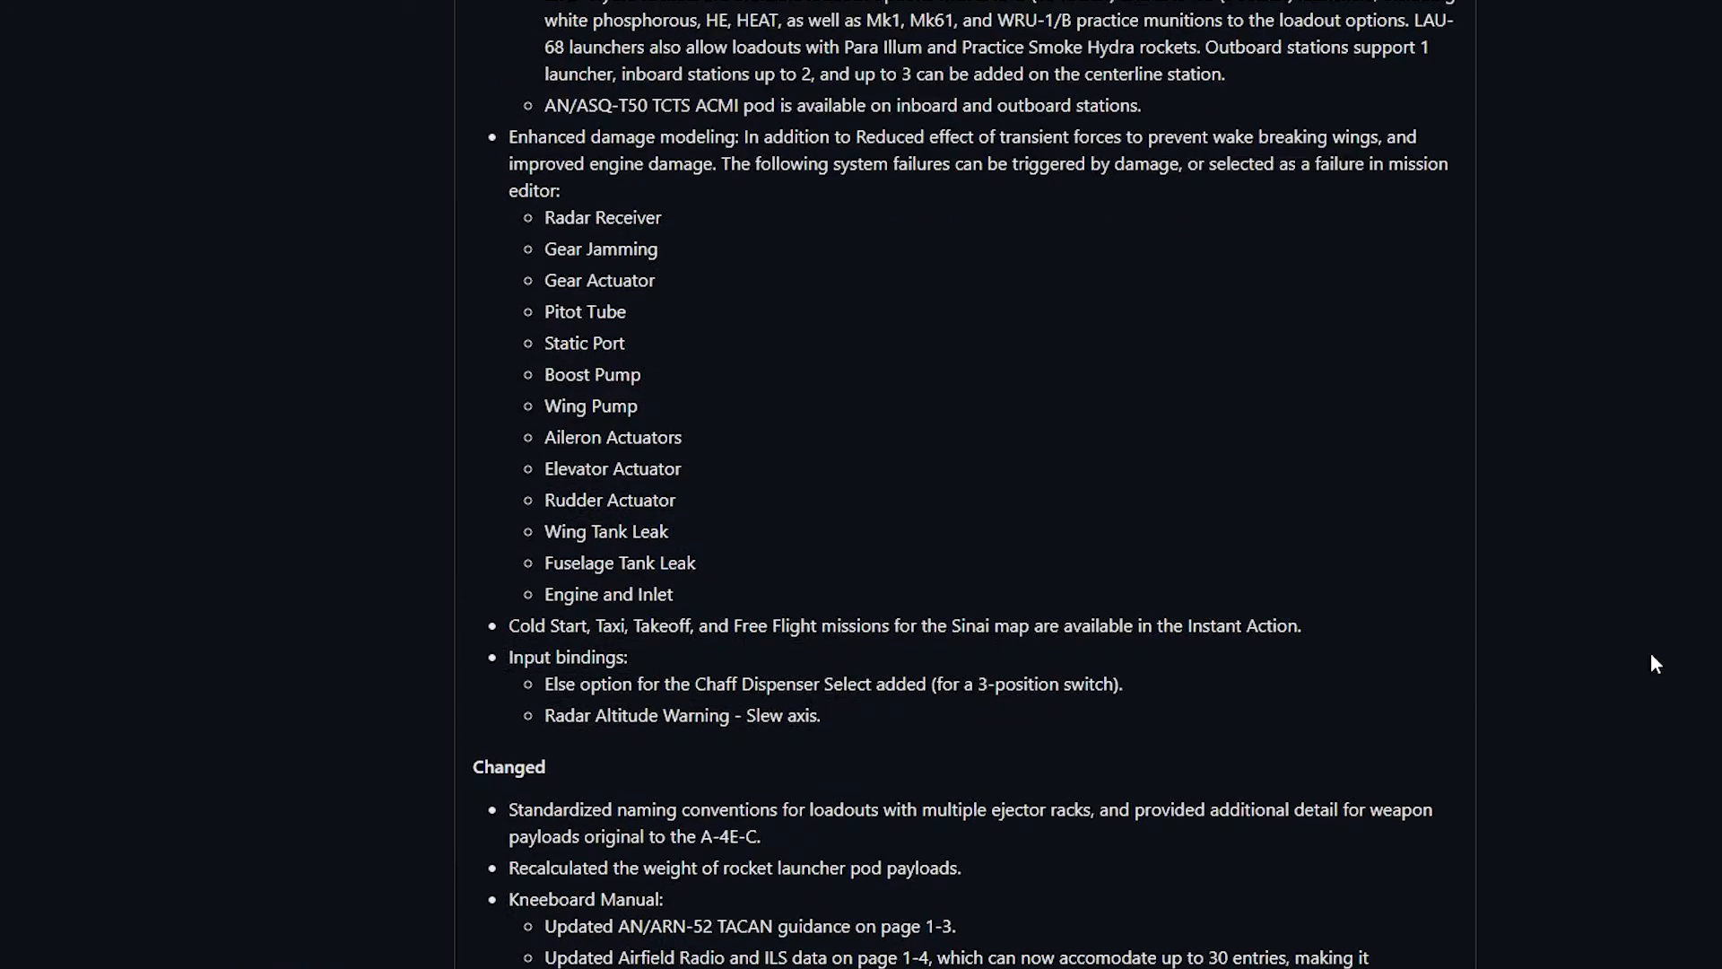
pyautogui.scroll(3)
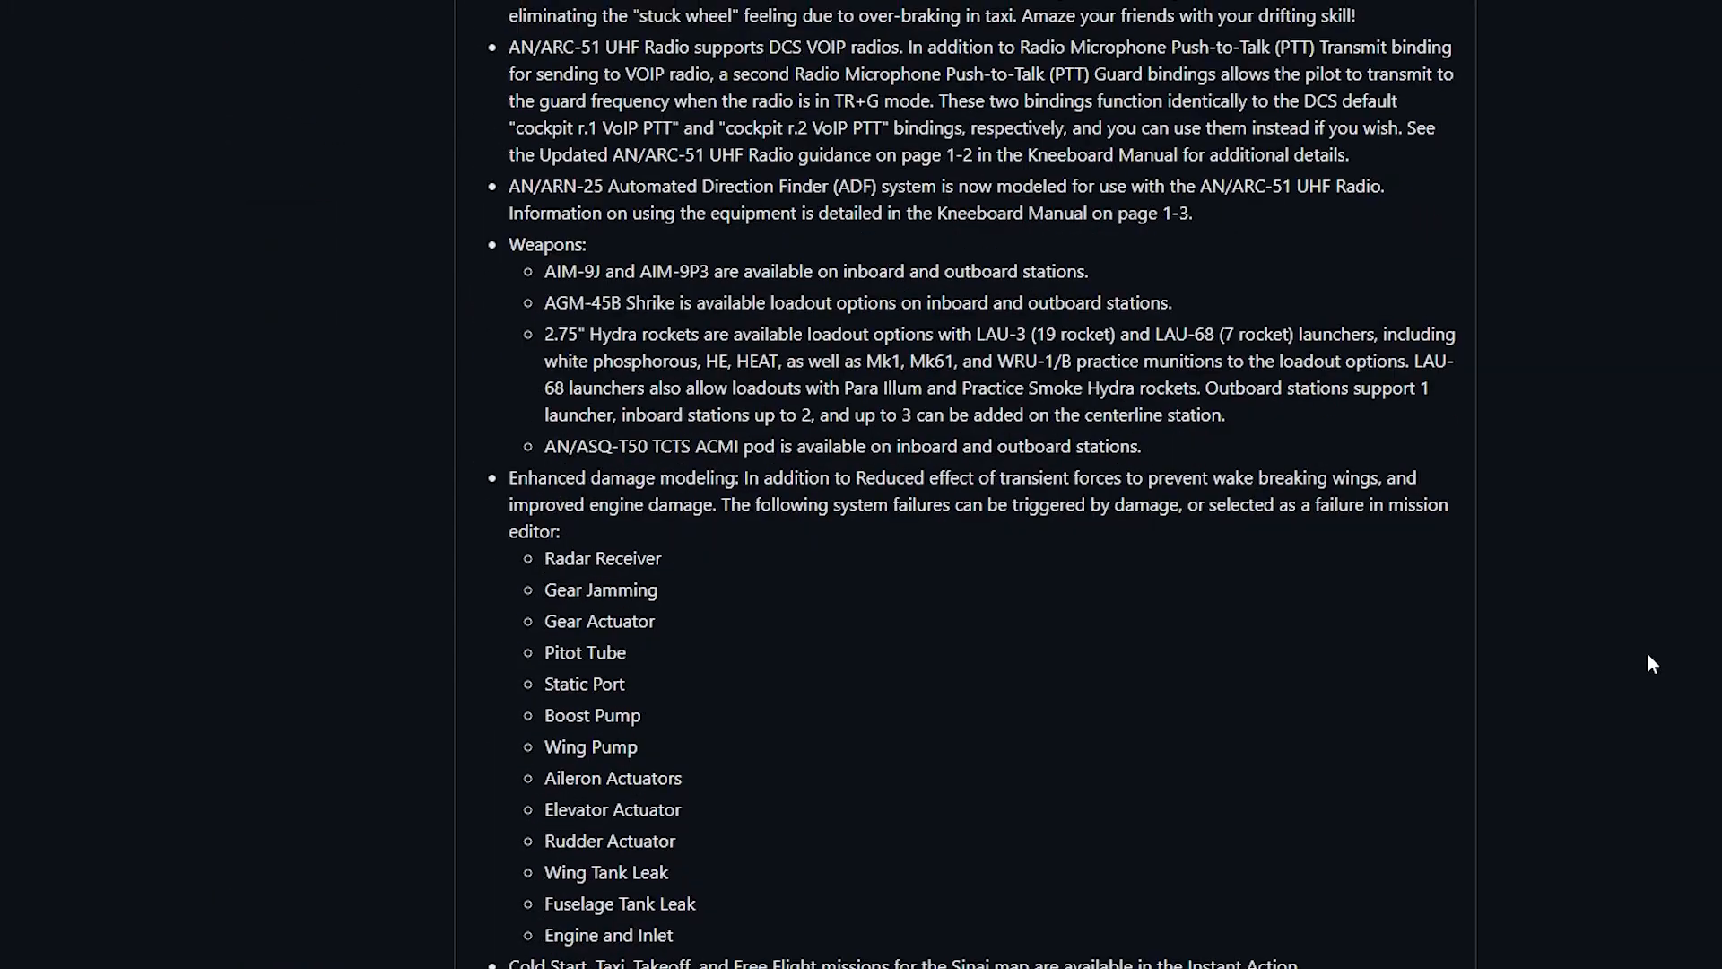
pyautogui.scroll(-3)
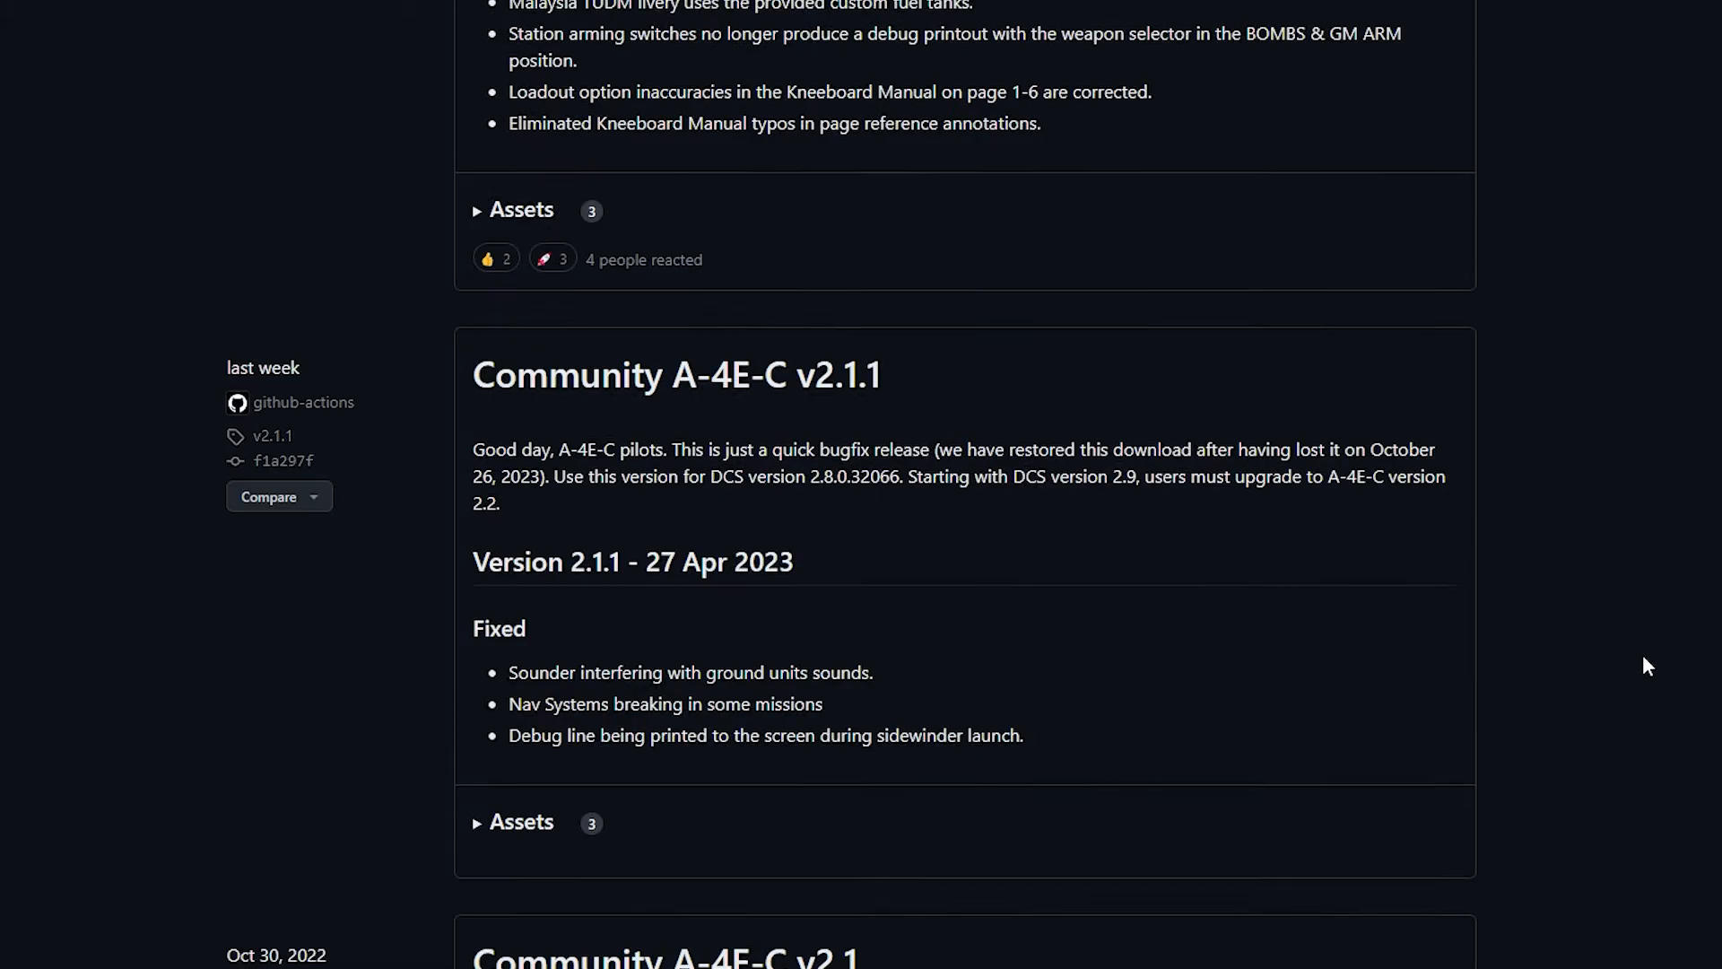
pyautogui.scroll(-3)
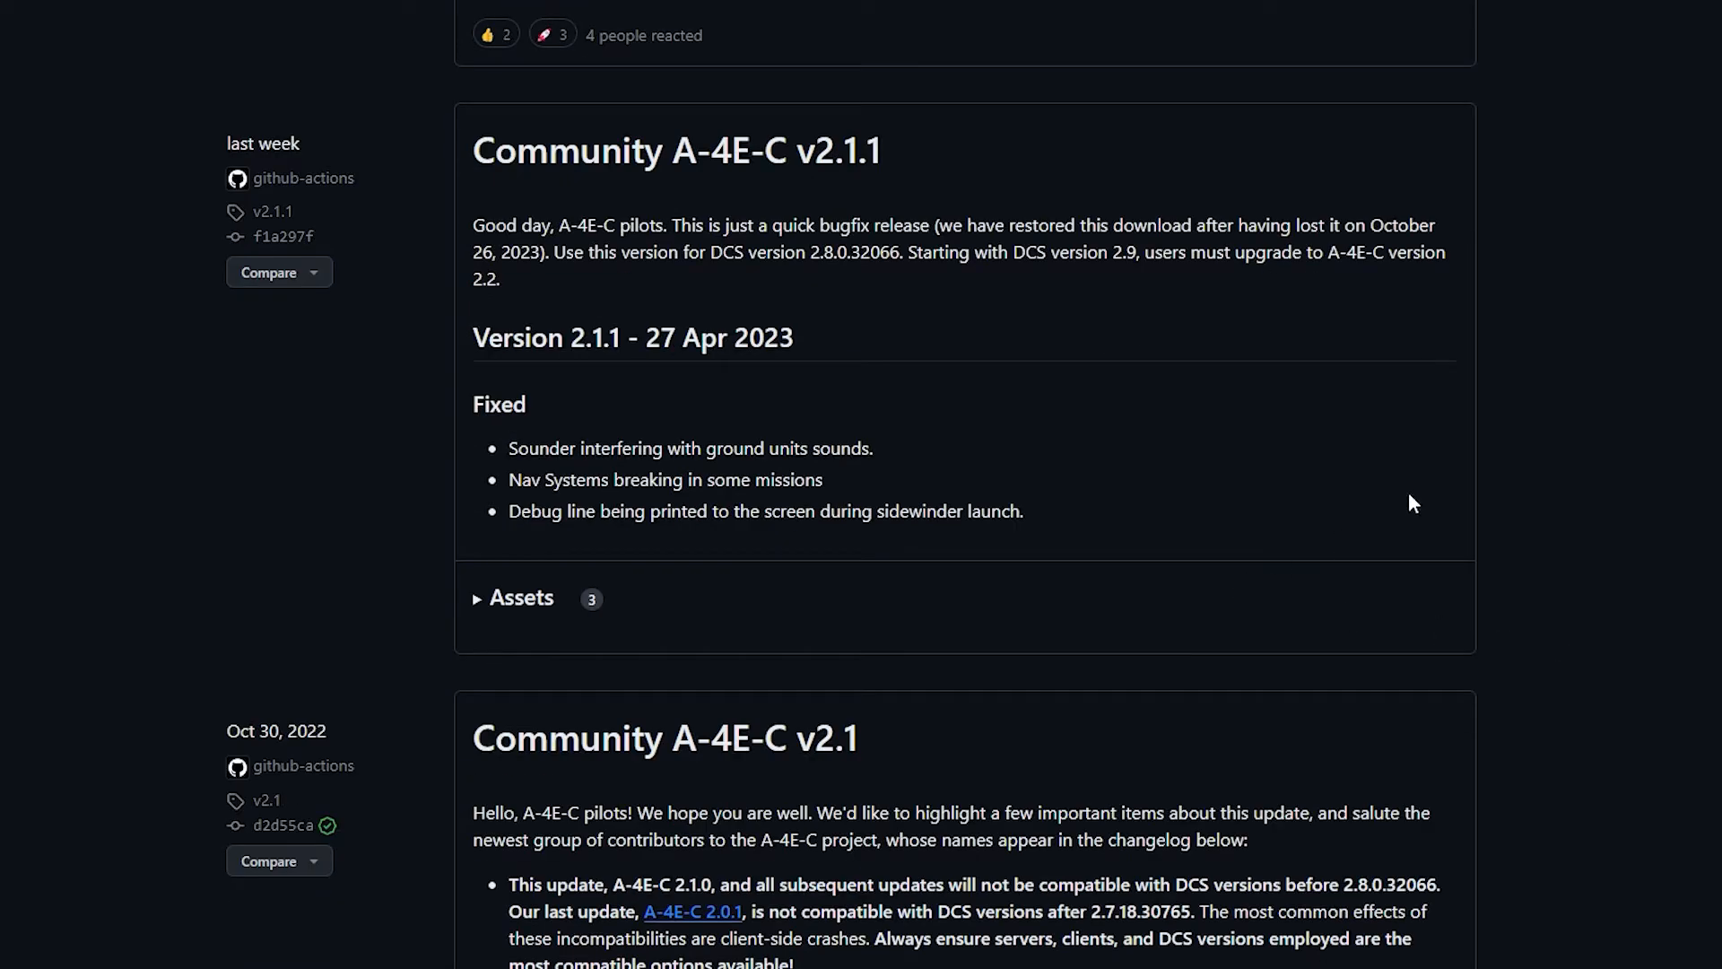
pyautogui.moveTo(1137, 128)
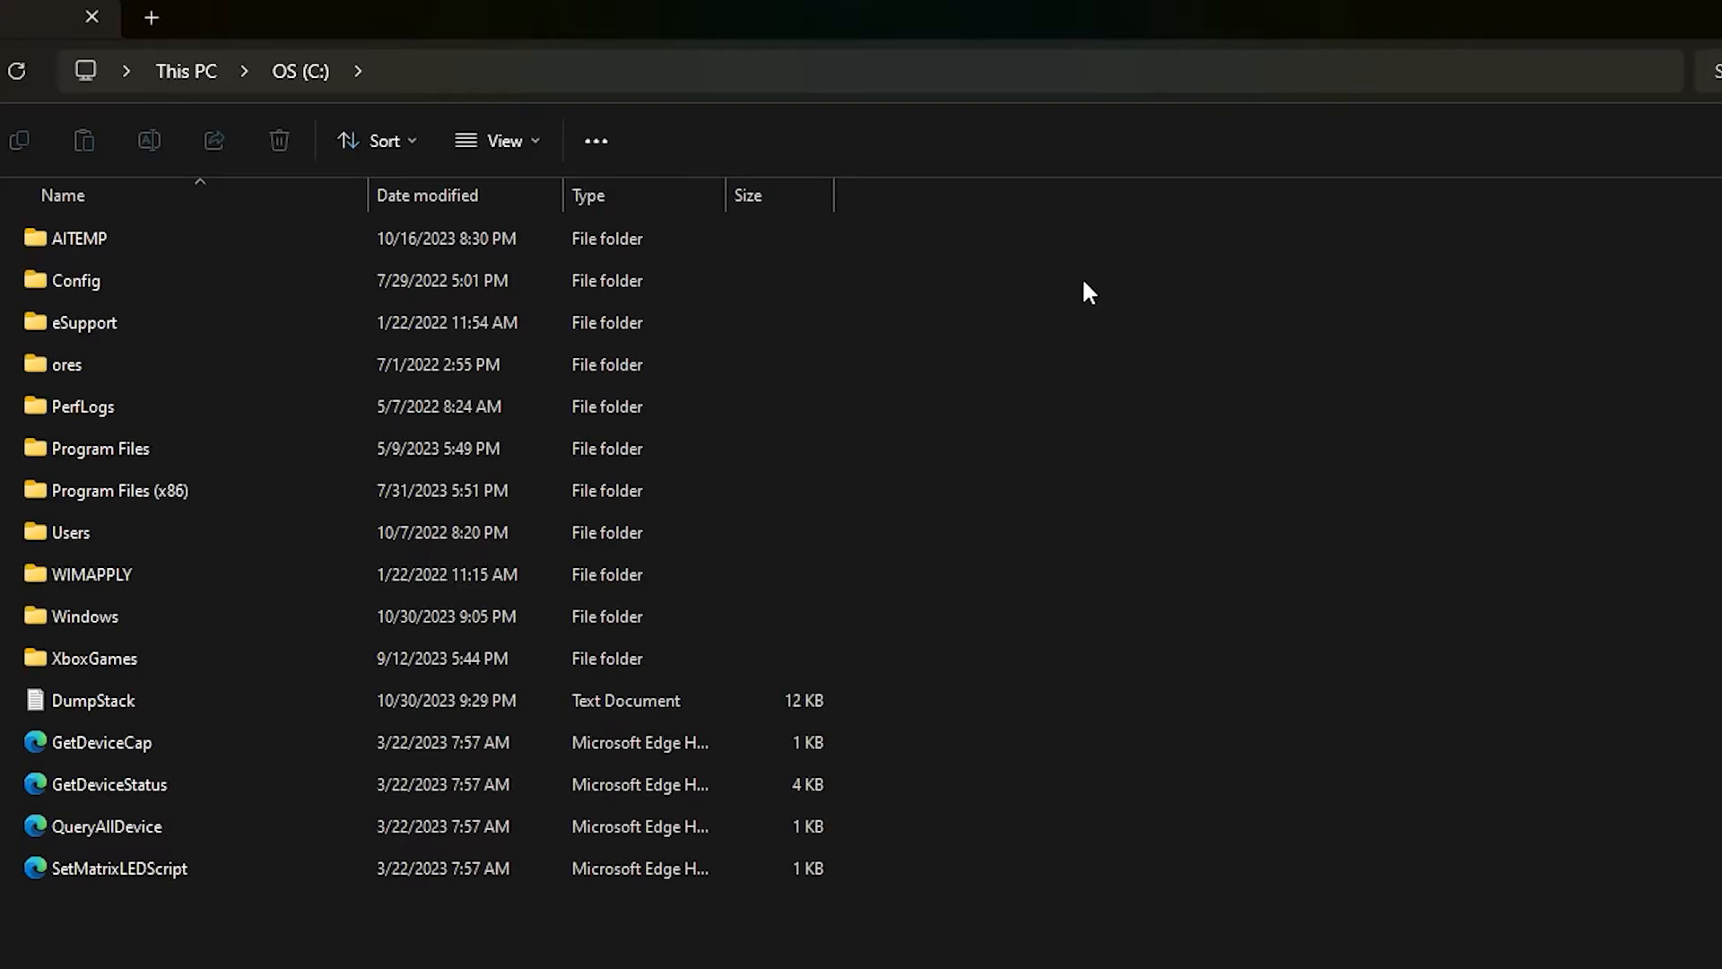
# Step: Navigate Users > profile > Saved Games > DCS.openbeta > Mods in File Explorer
pyautogui.doubleClick(70, 532)
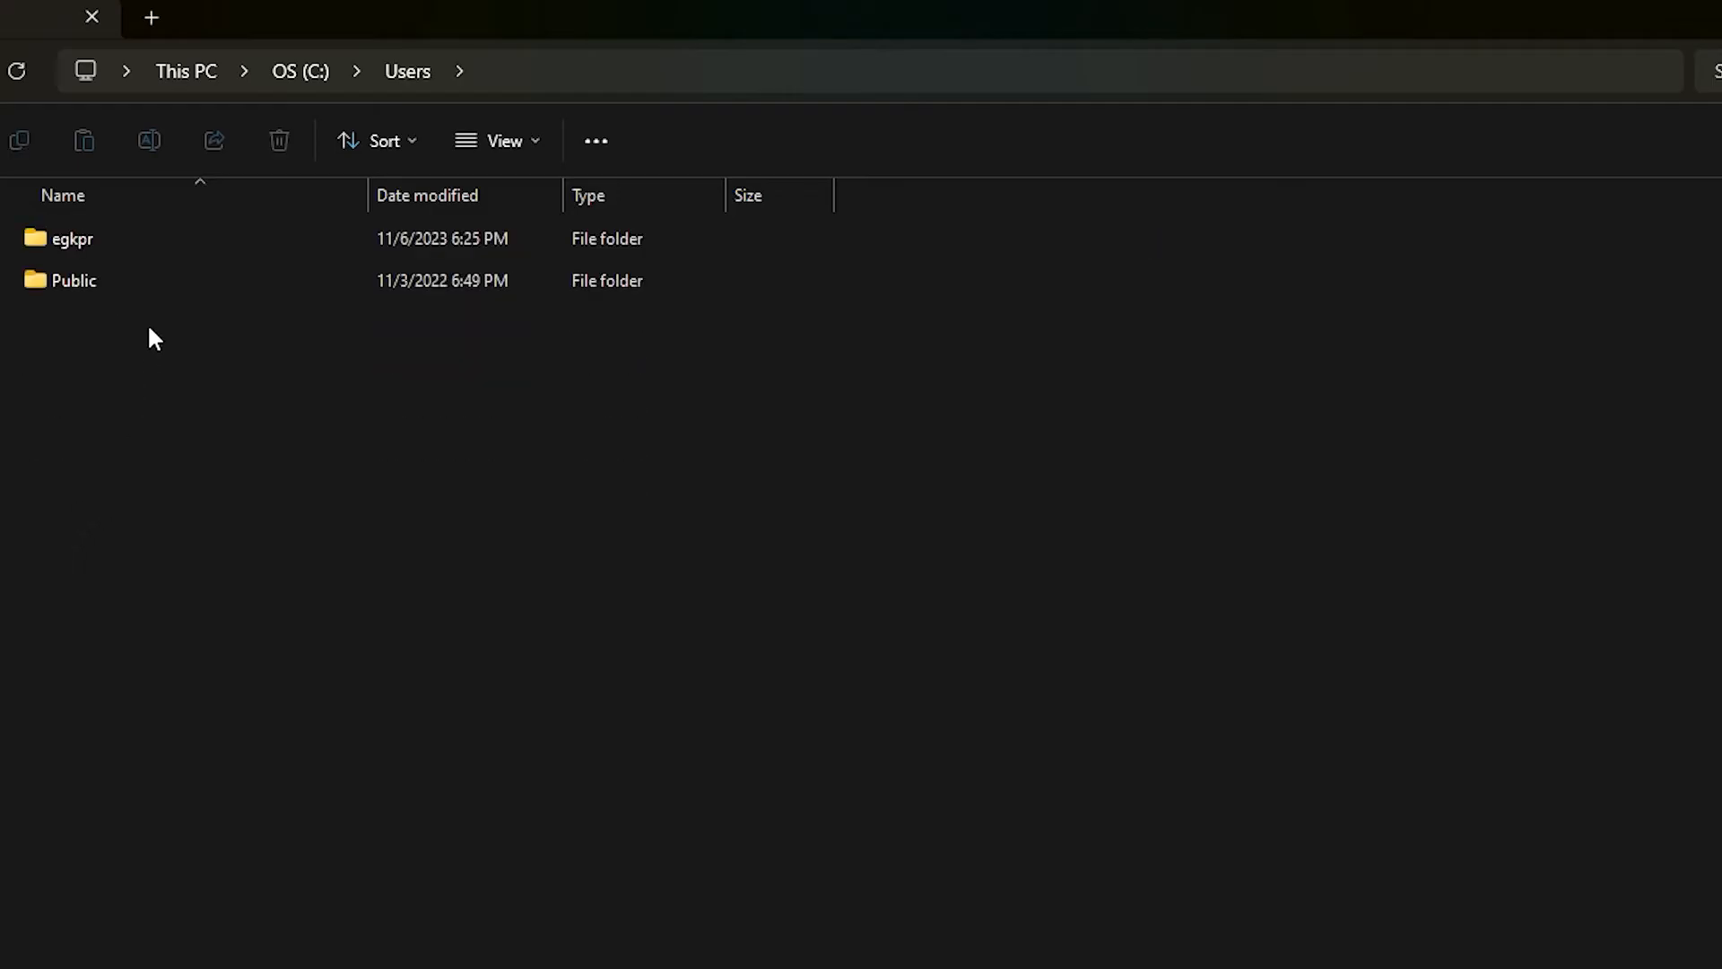
pyautogui.doubleClick(73, 238)
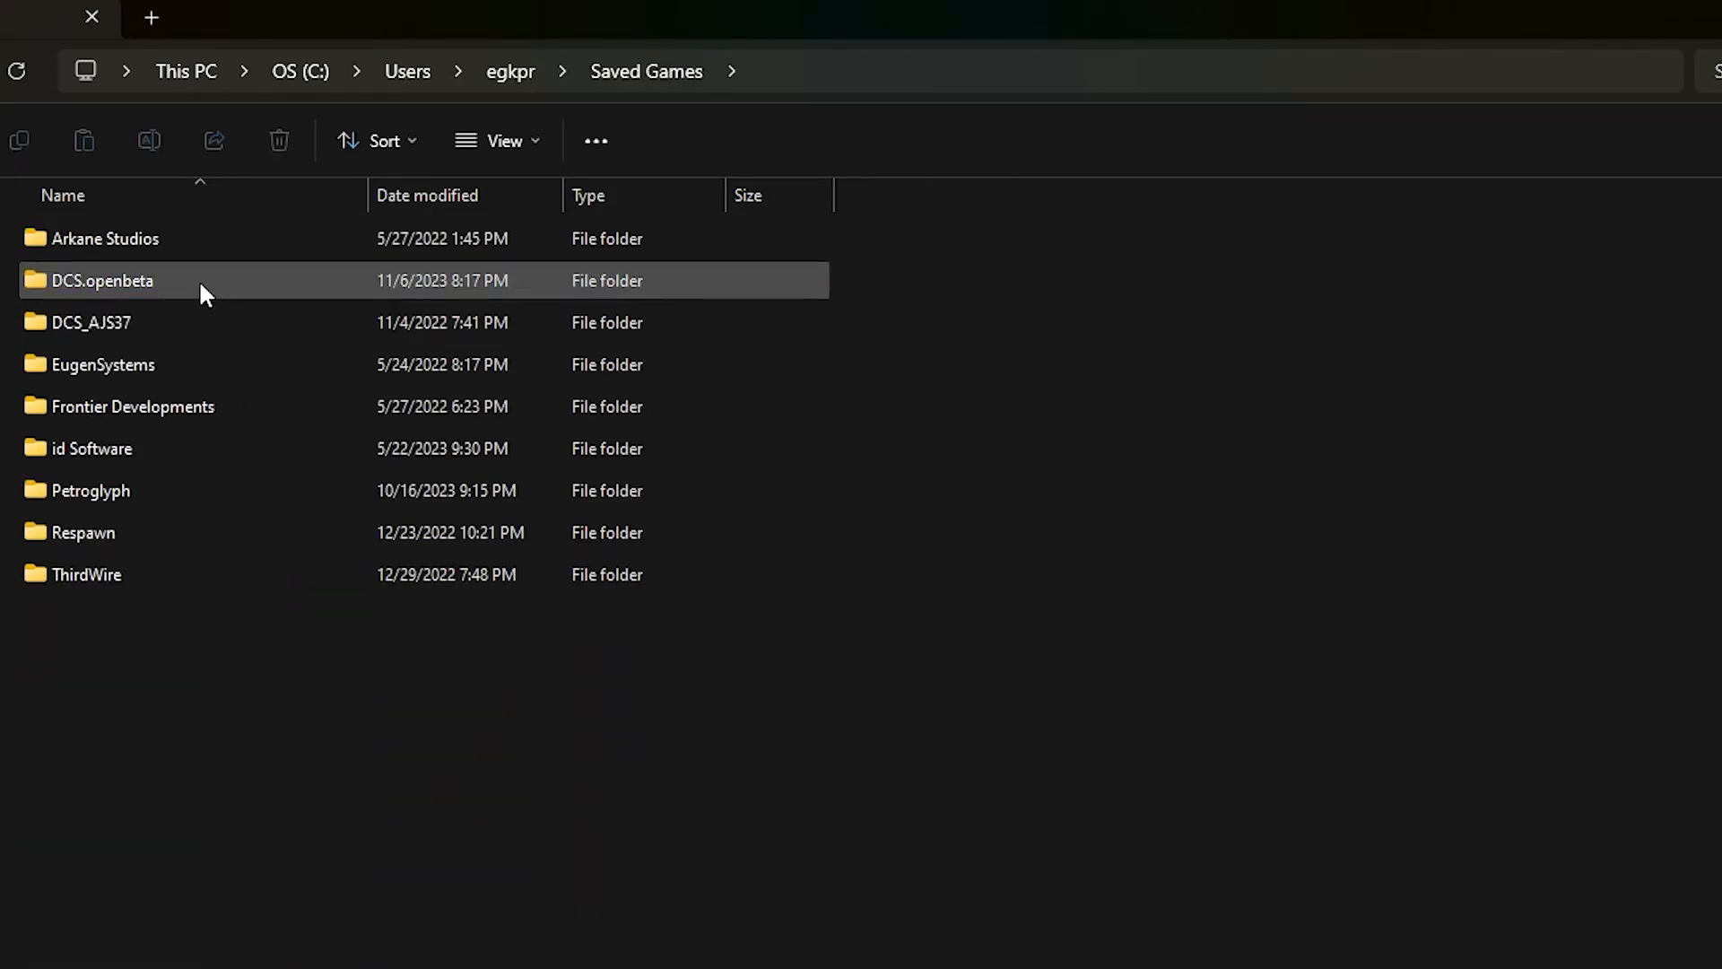
pyautogui.doubleClick(102, 280)
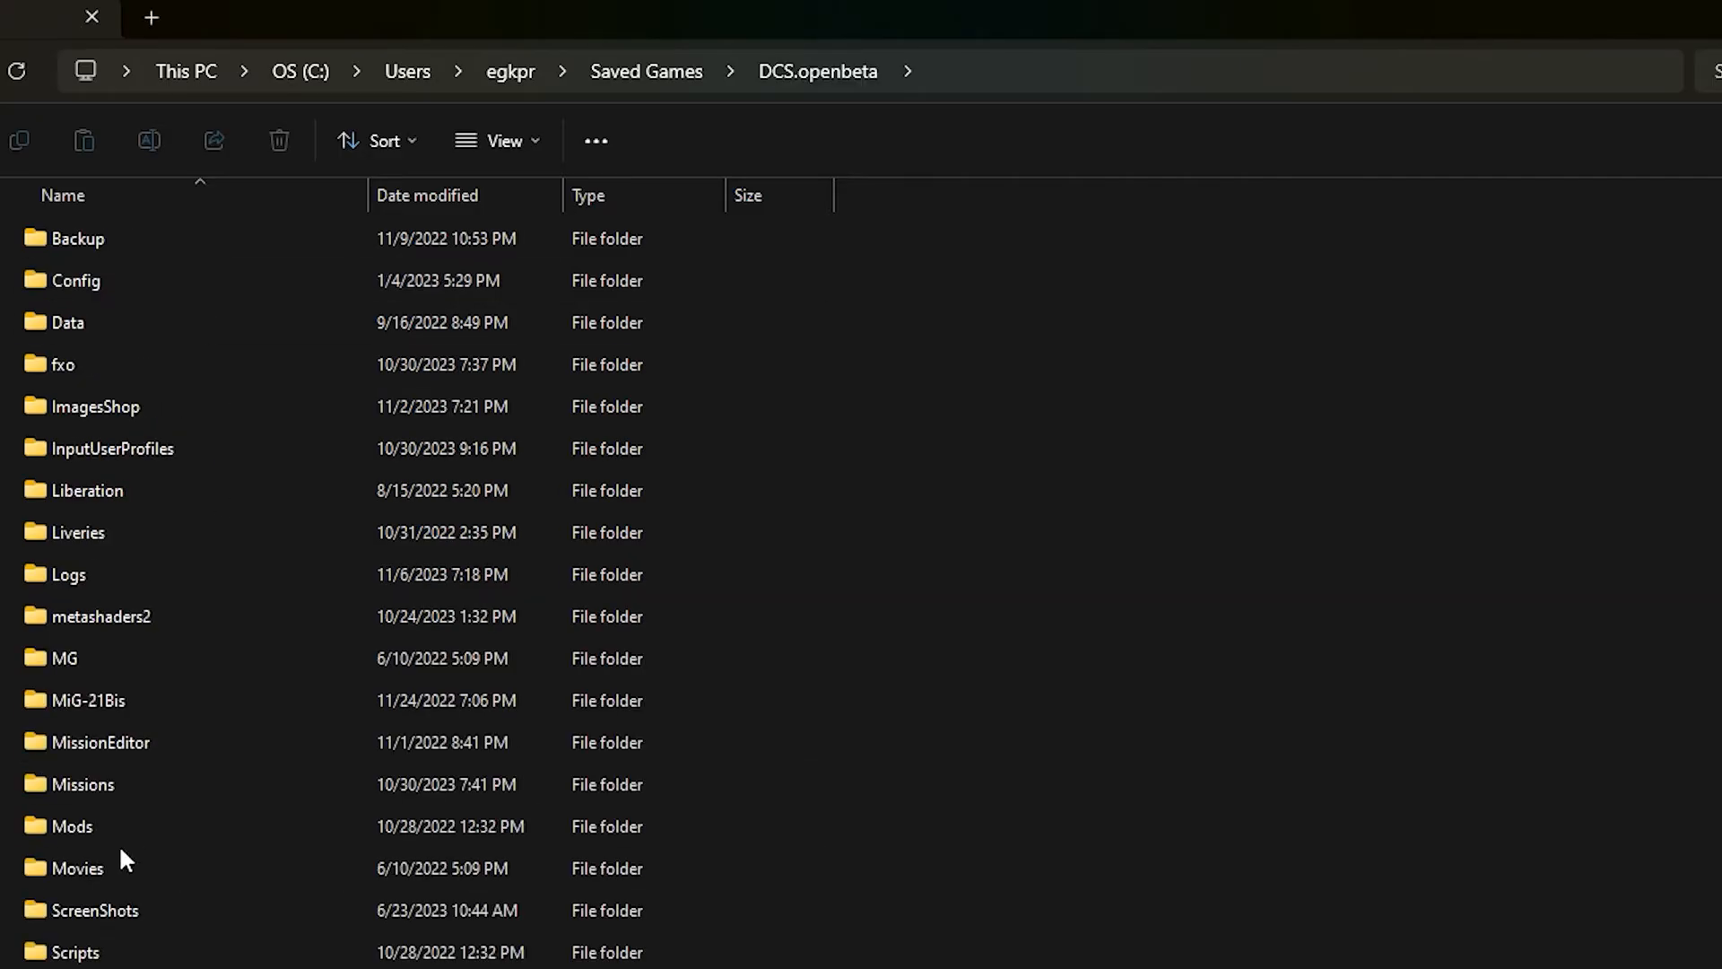
pyautogui.moveTo(71, 825)
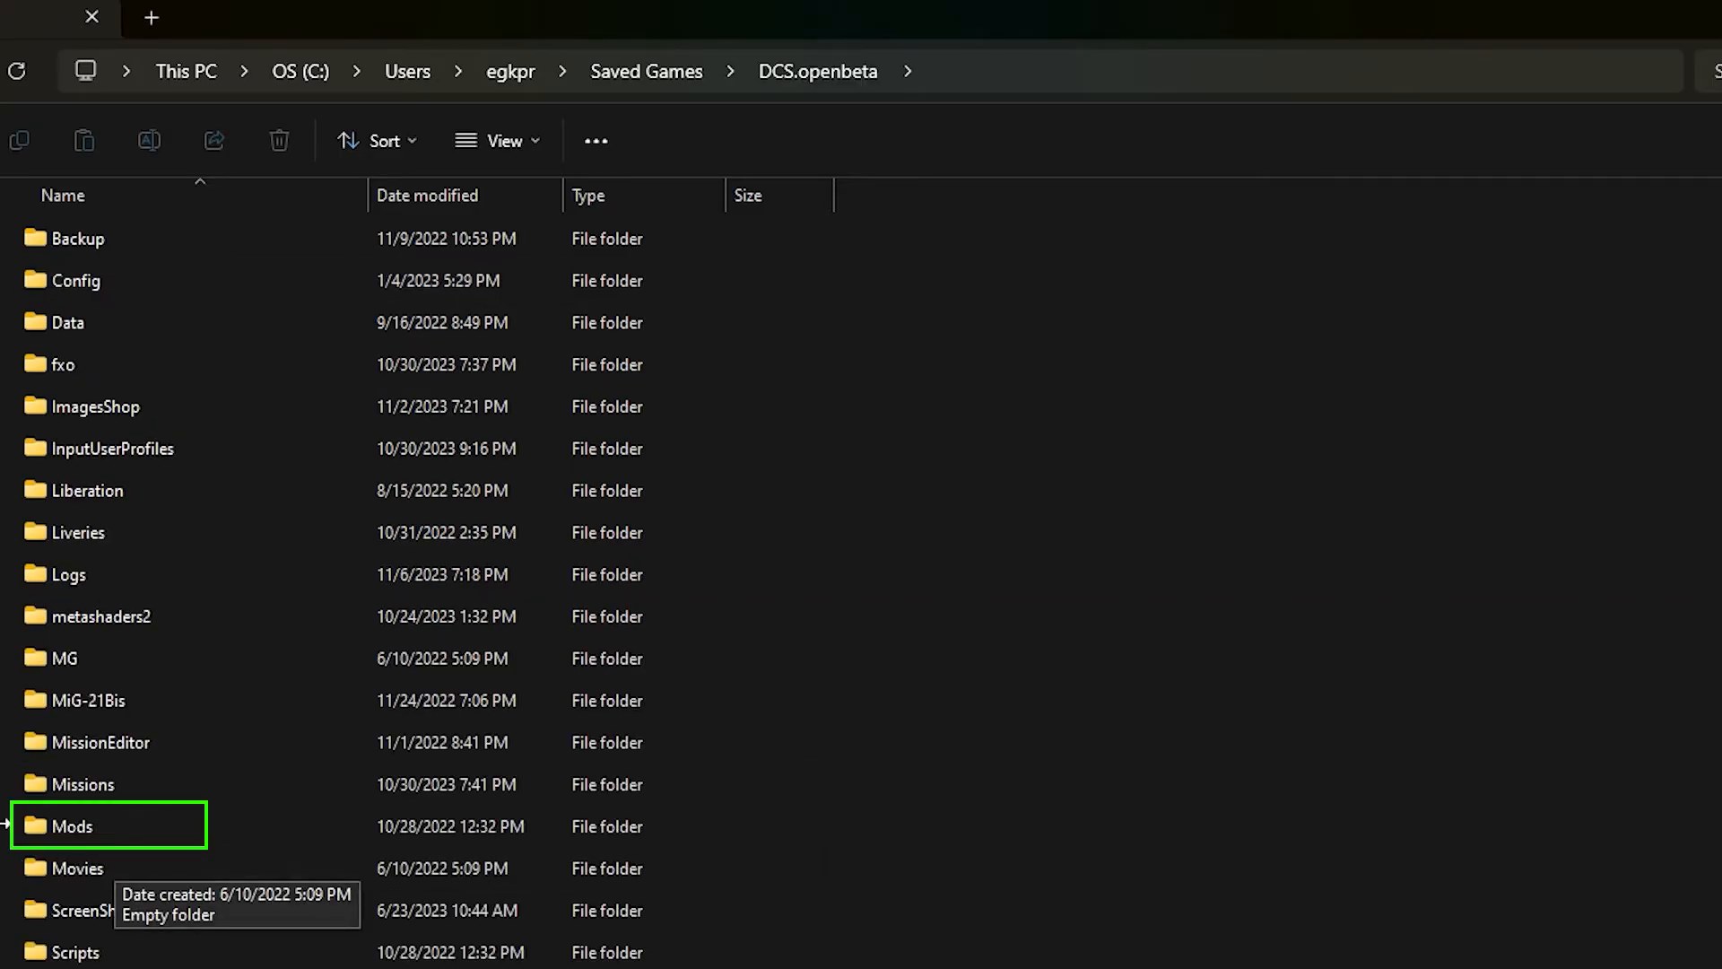
pyautogui.doubleClick(70, 826)
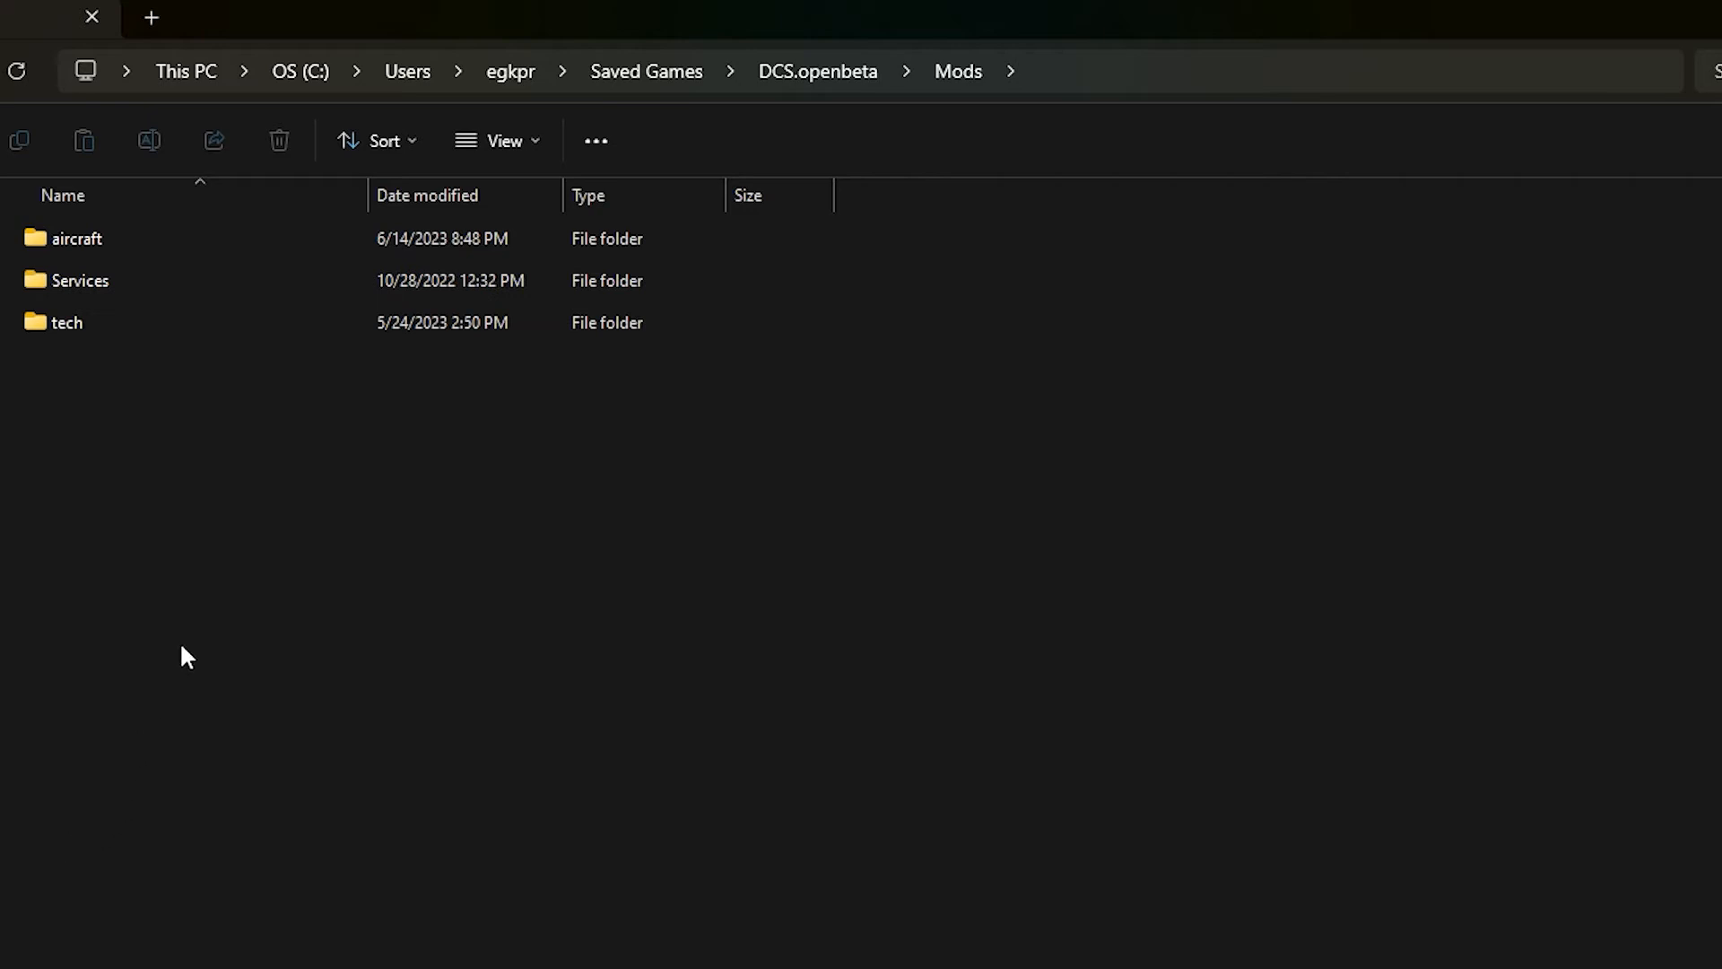
# Step: Open the Mods aircraft folder and place the extracted A-4E-C folder inside it
pyautogui.click(79, 279)
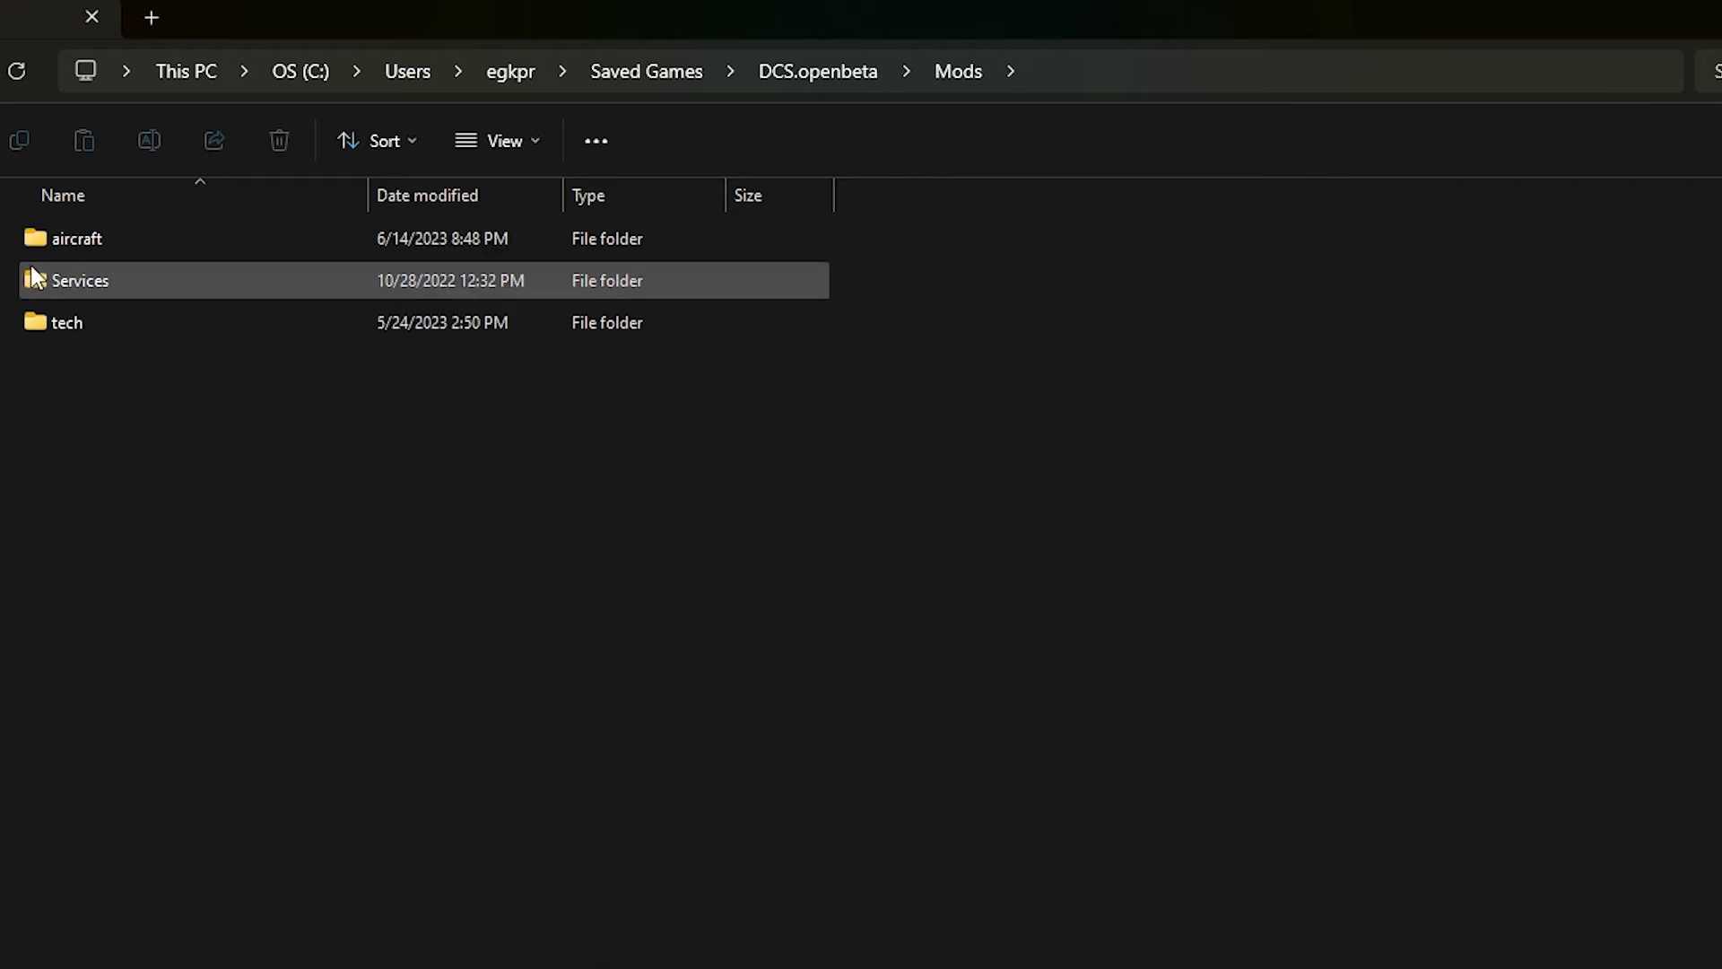
pyautogui.click(121, 238)
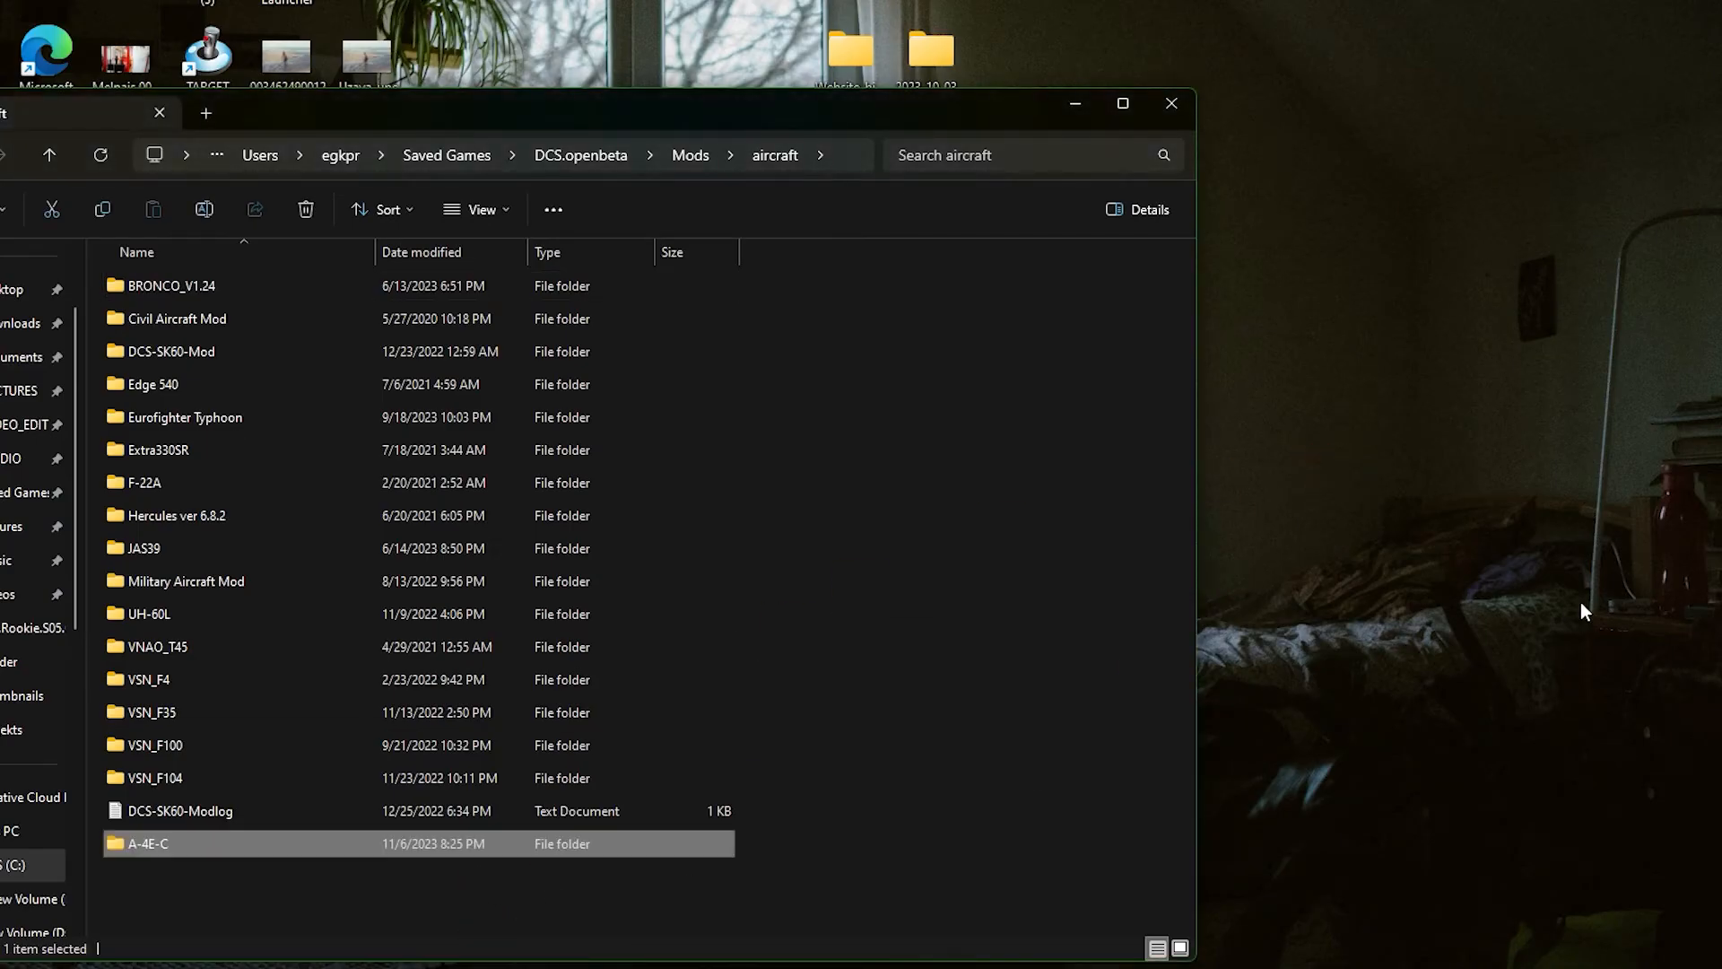
pyautogui.moveTo(1261, 289)
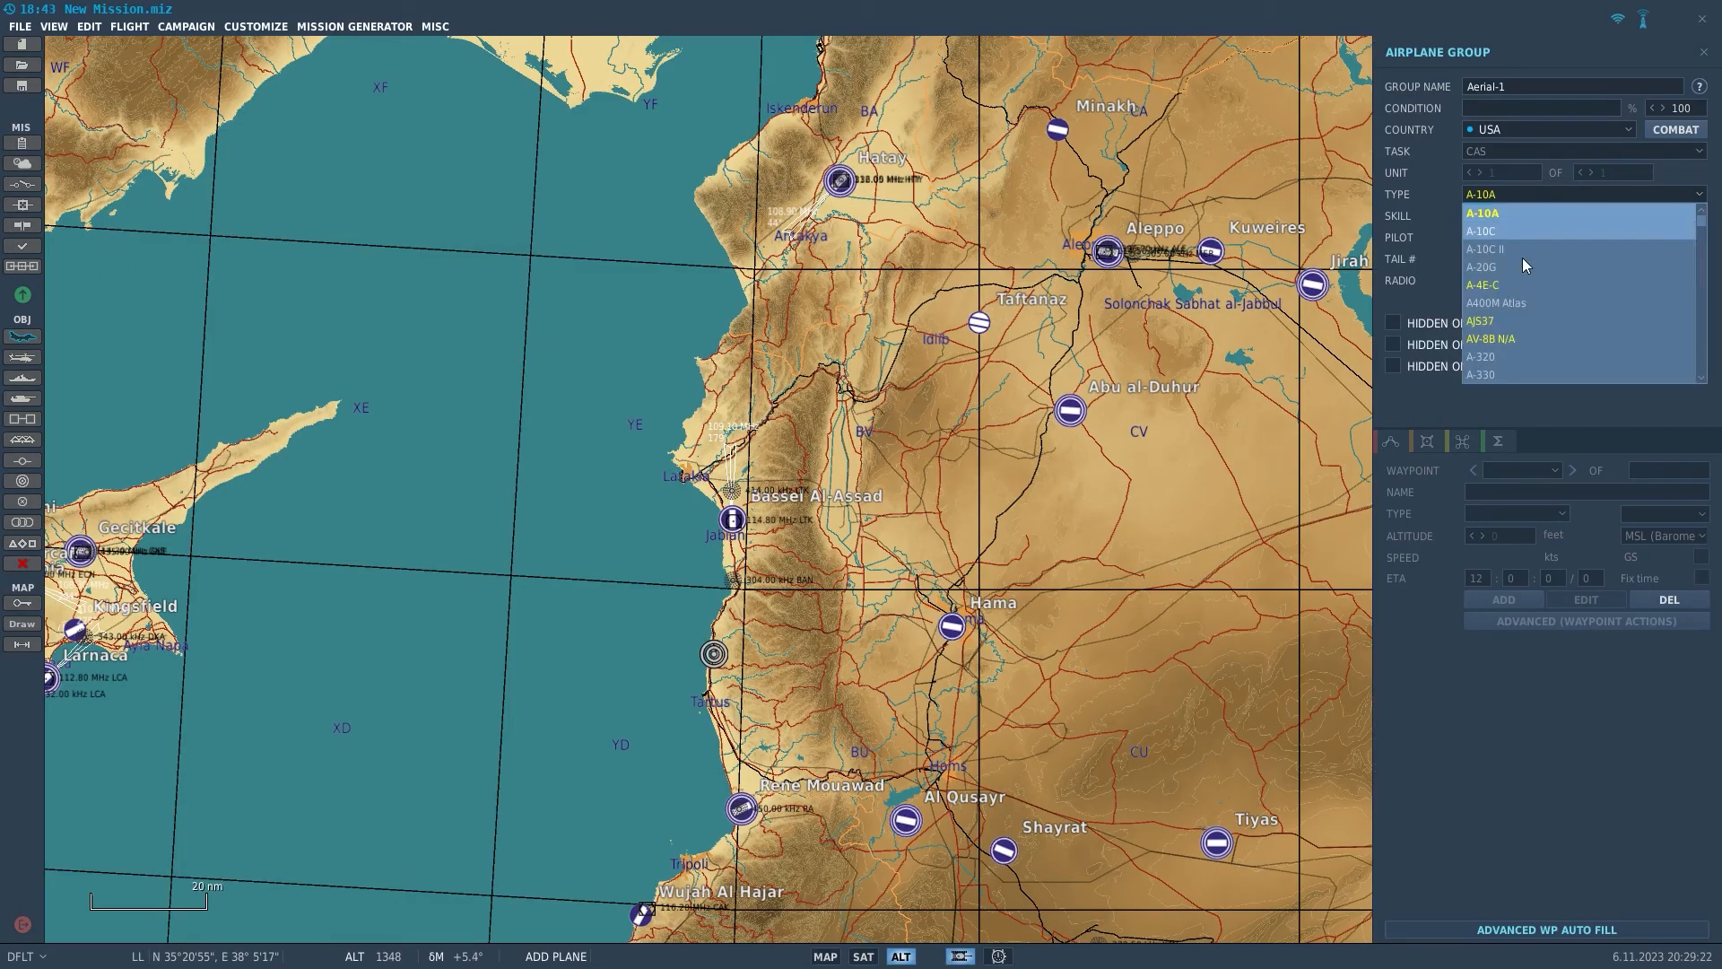
# Step: Set the Aerial-1 group's aircraft type to A-4E-C
pyautogui.click(1481, 284)
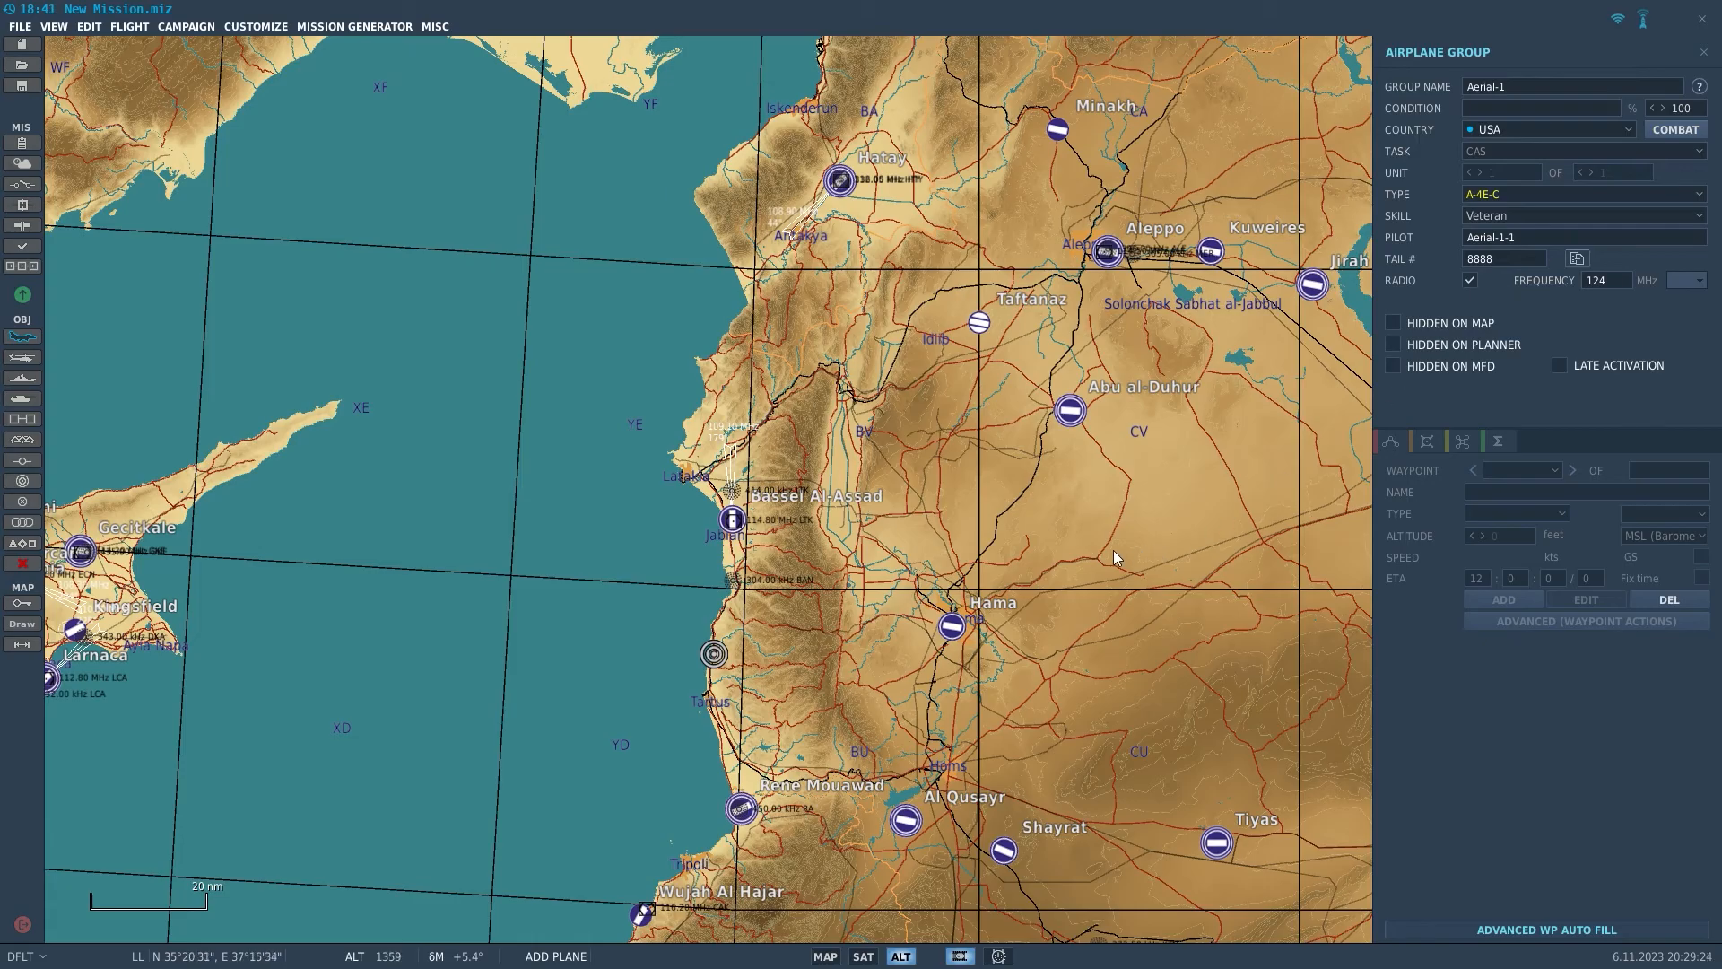